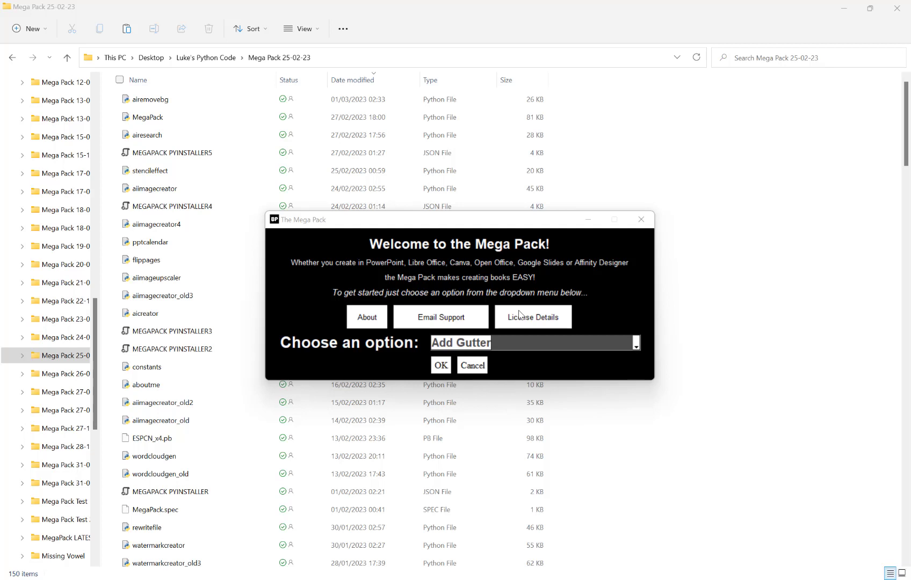
pyautogui.moveTo(514, 352)
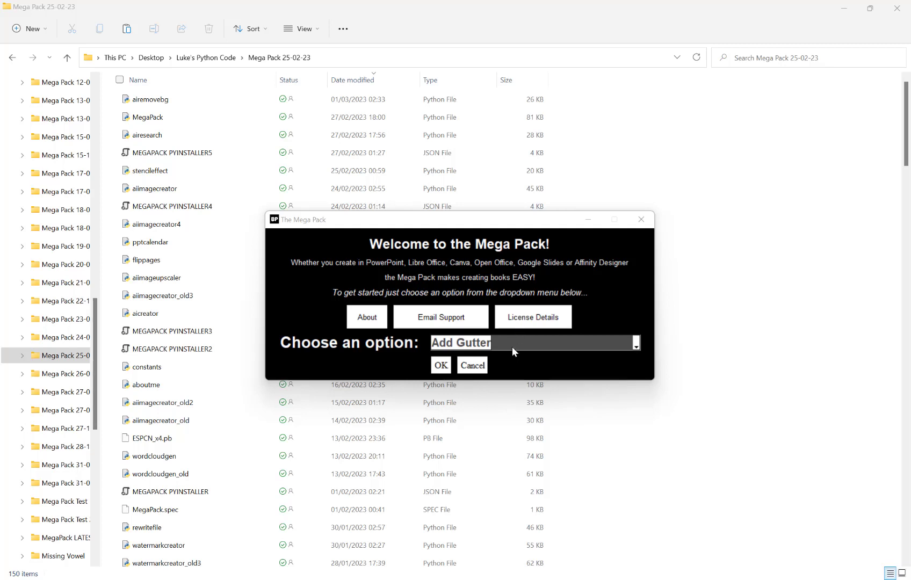
# Pick AI Researcher from the tool dropdown, replacing Add Gutter
pyautogui.click(634, 342)
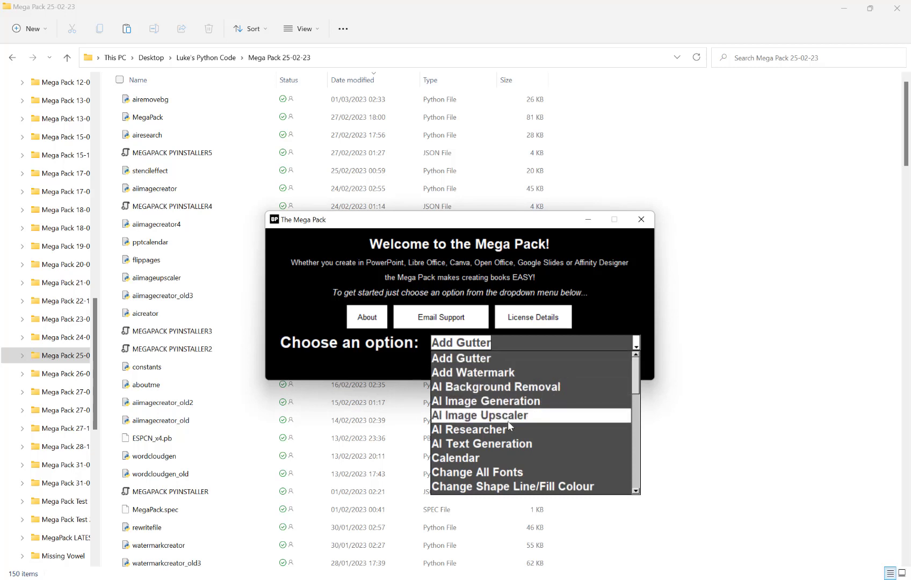
pyautogui.click(471, 430)
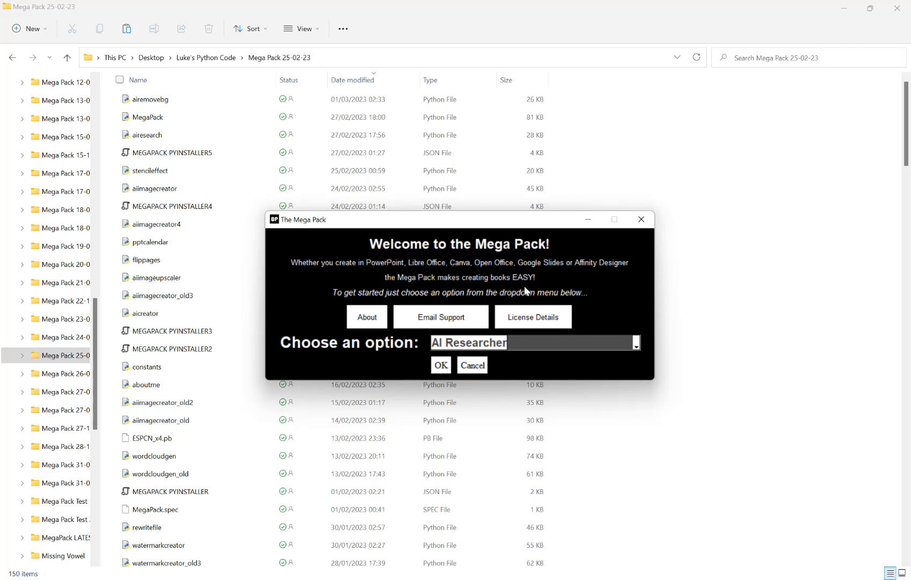
pyautogui.moveTo(497, 316)
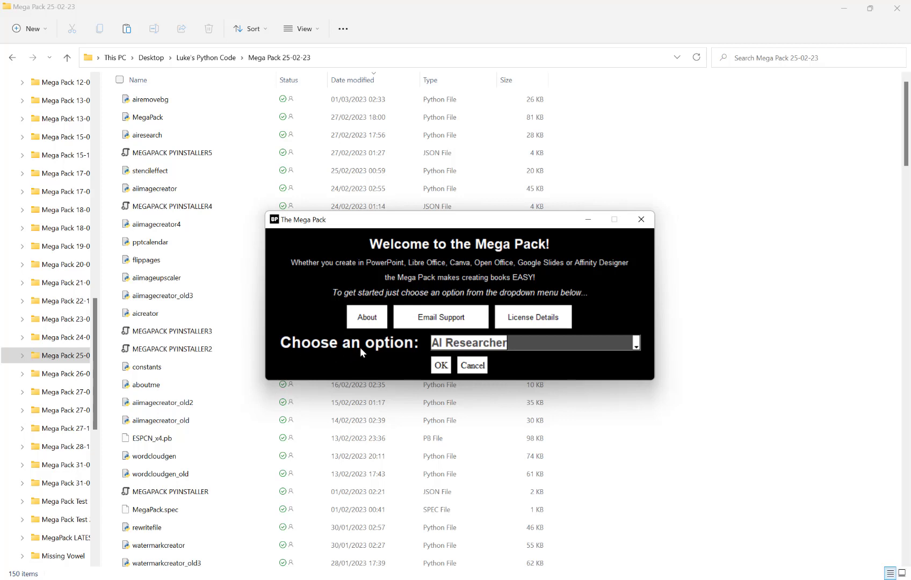
pyautogui.moveTo(452, 347)
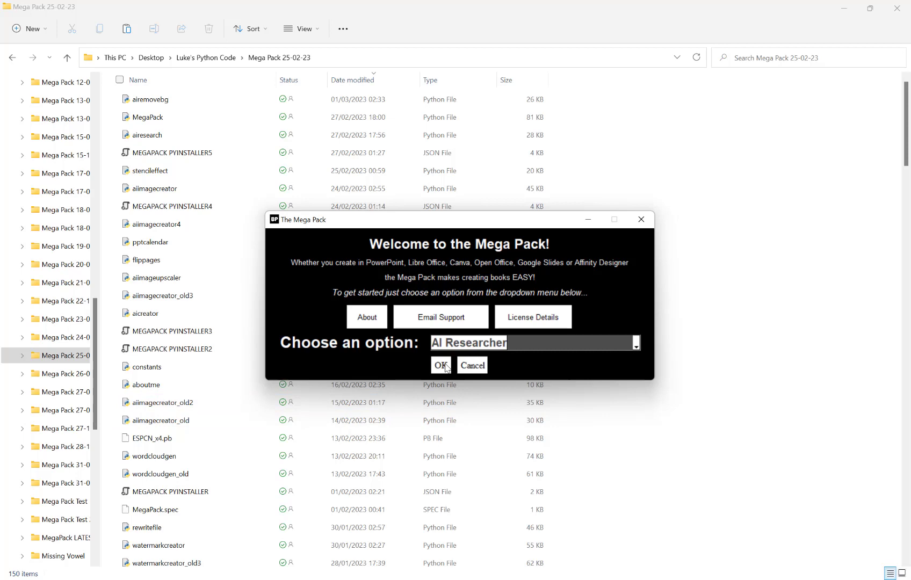
# Confirm with OK to launch the AI Researcher window
pyautogui.click(440, 366)
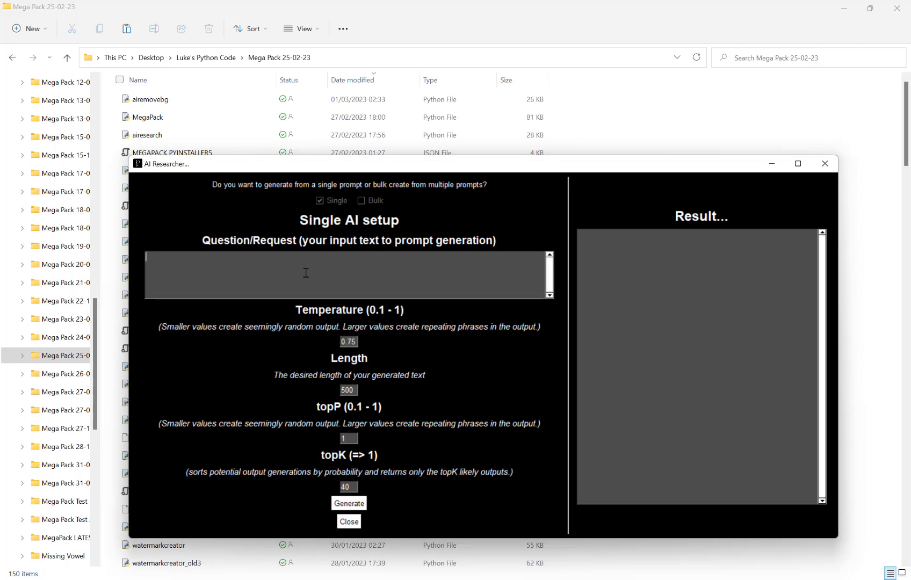
# Enter 'List the US states' as the research request
pyautogui.write('List the US sta')
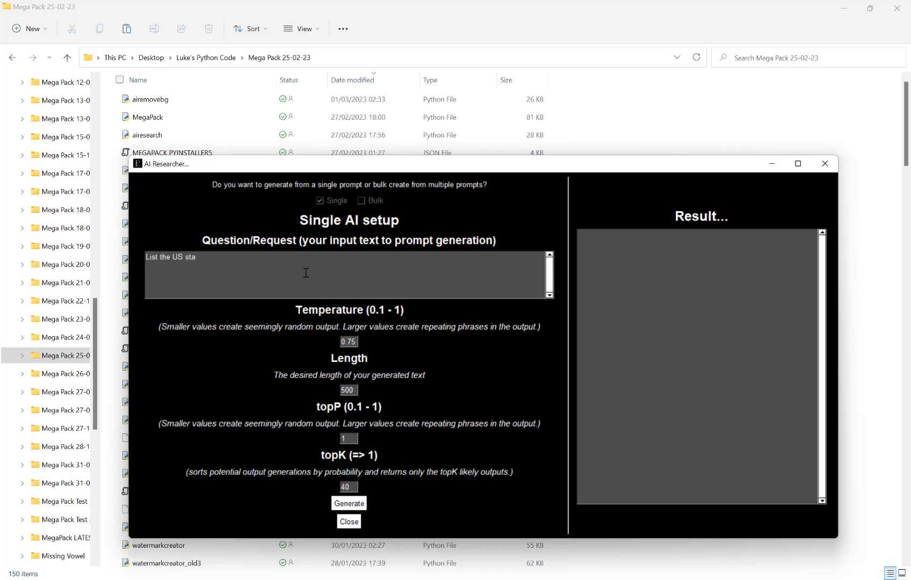
pyautogui.write('tes')
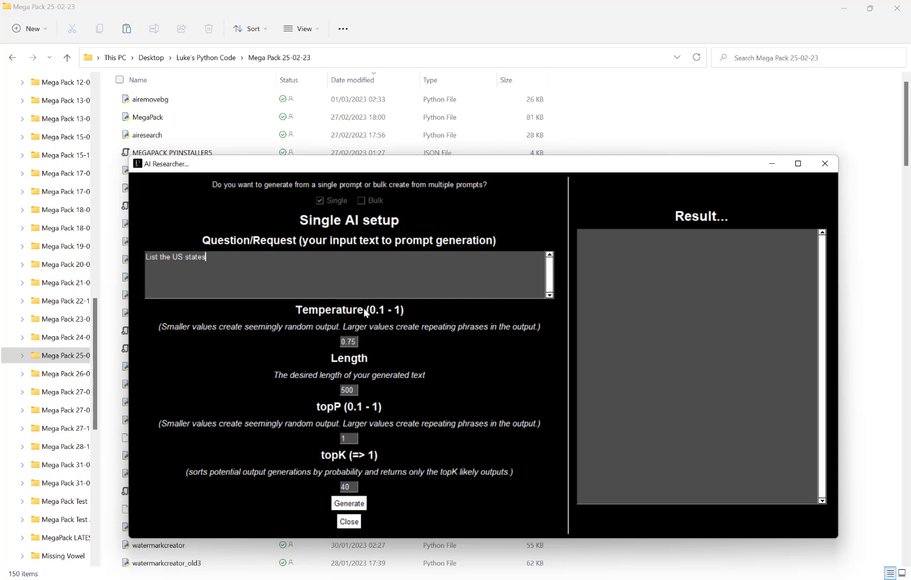
pyautogui.moveTo(368, 315)
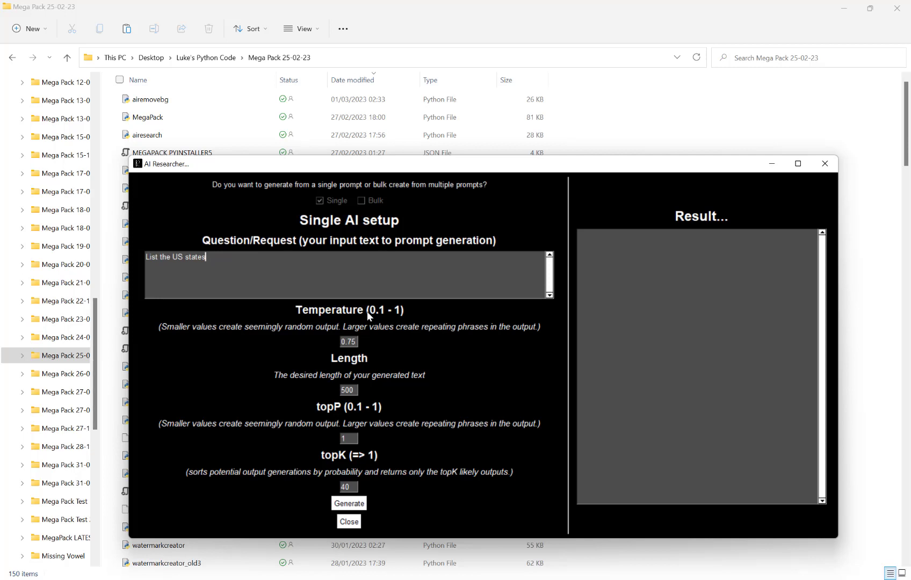
pyautogui.moveTo(368, 369)
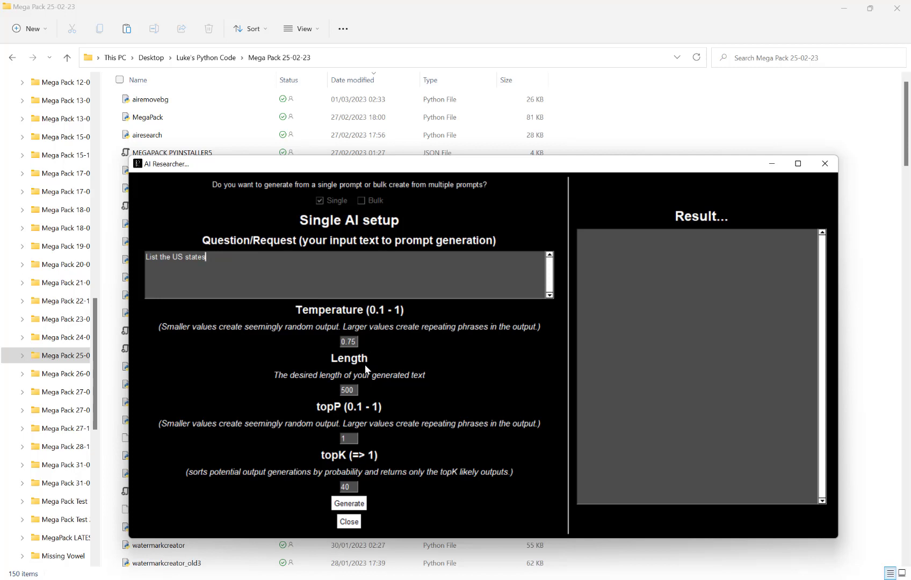
pyautogui.moveTo(358, 465)
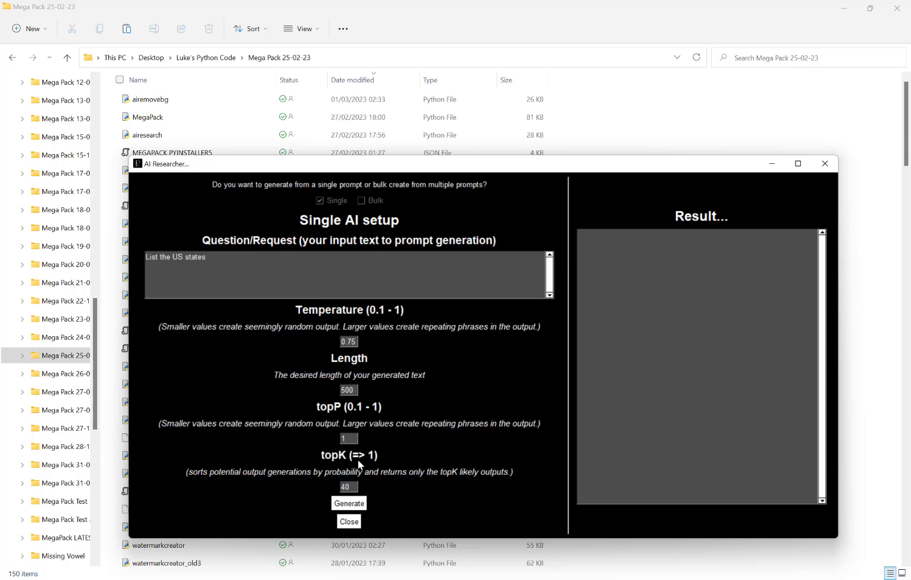
pyautogui.click(206, 256)
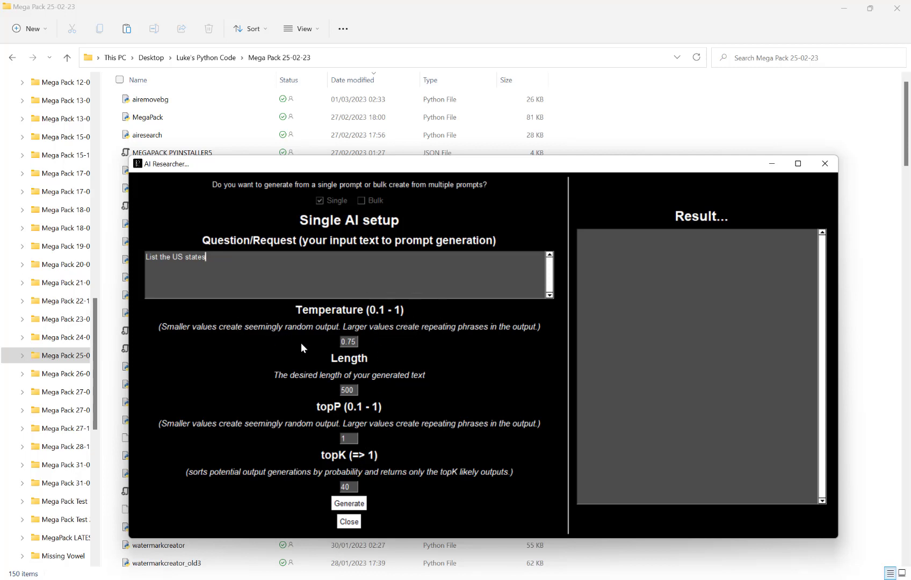
pyautogui.moveTo(277, 397)
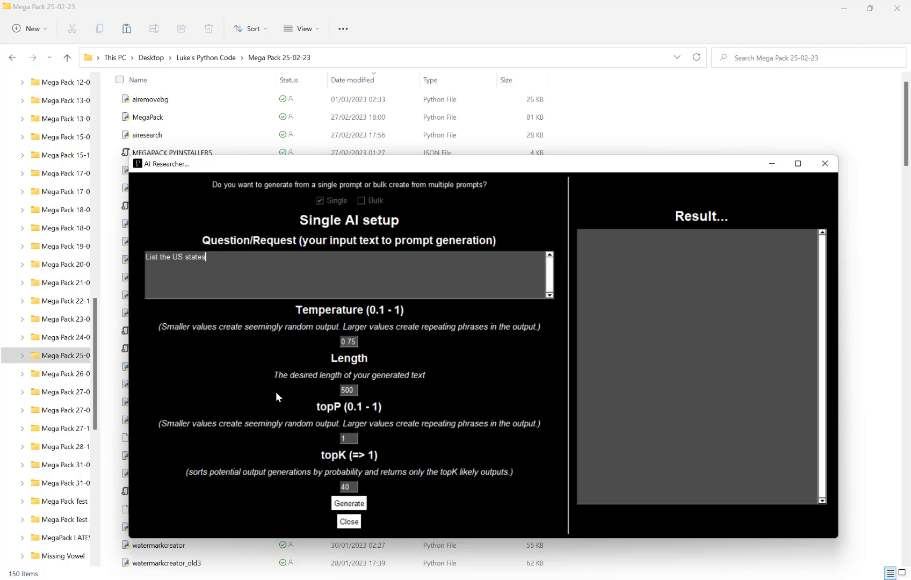
pyautogui.moveTo(415, 312)
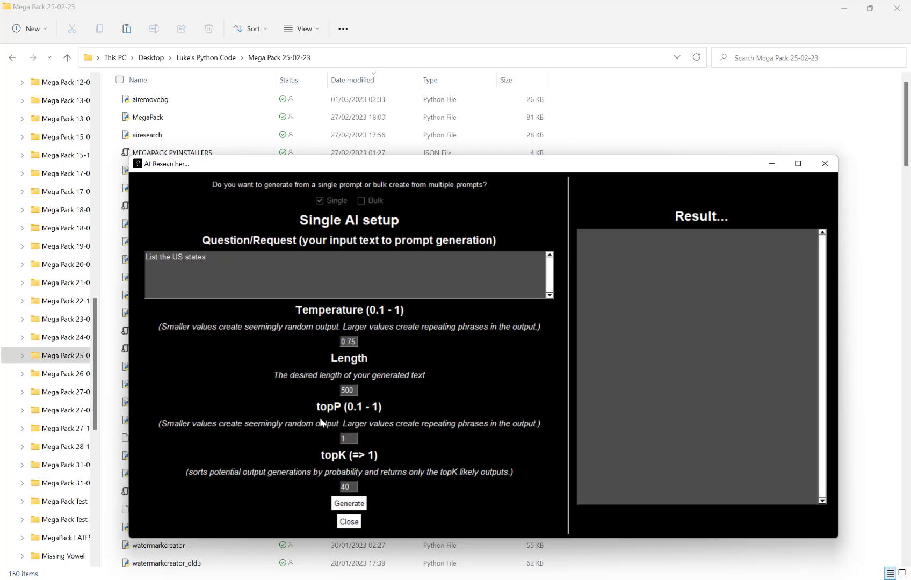
pyautogui.moveTo(318, 438)
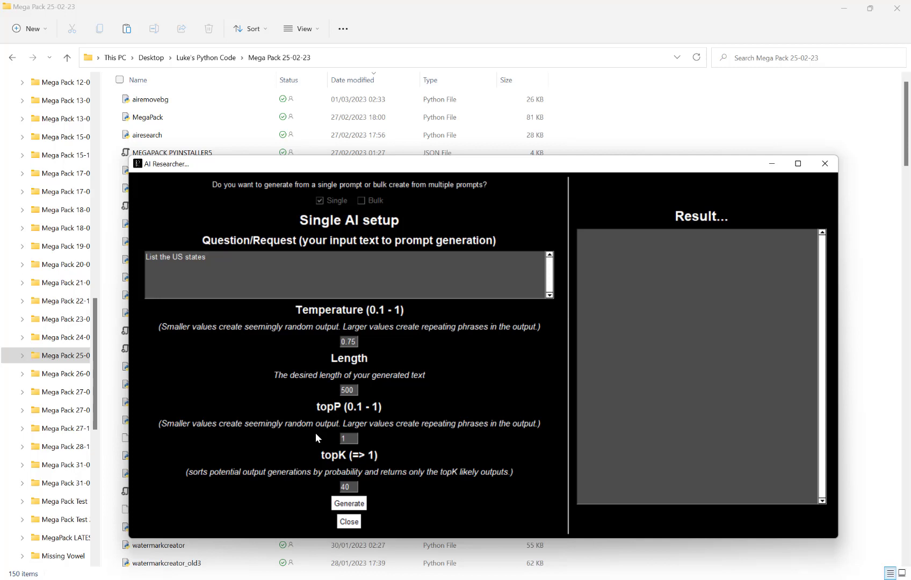
pyautogui.click(205, 256)
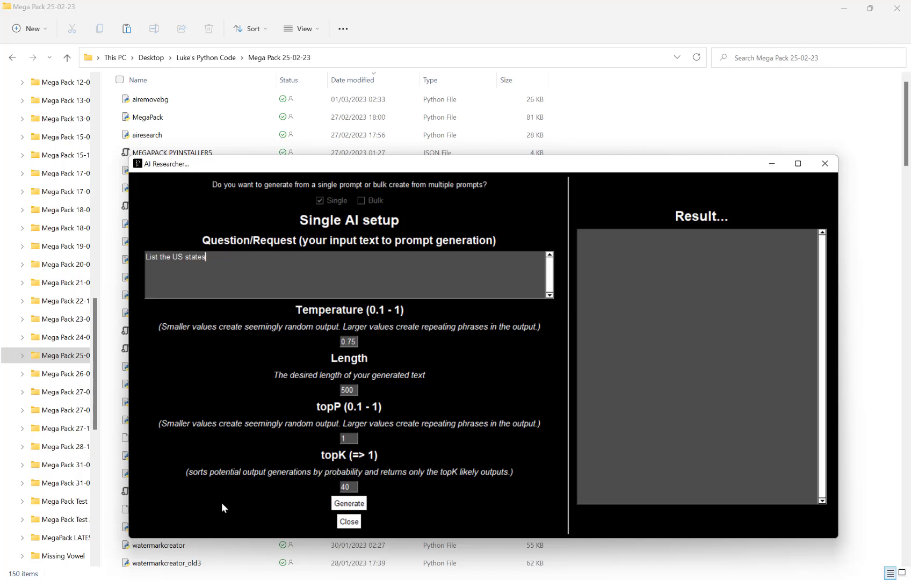
pyautogui.moveTo(406, 455)
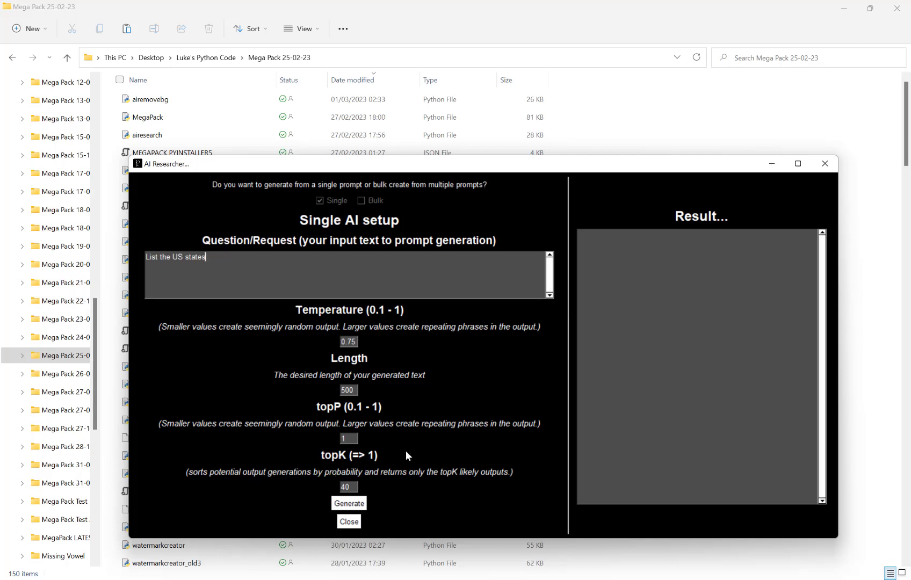
pyautogui.moveTo(387, 441)
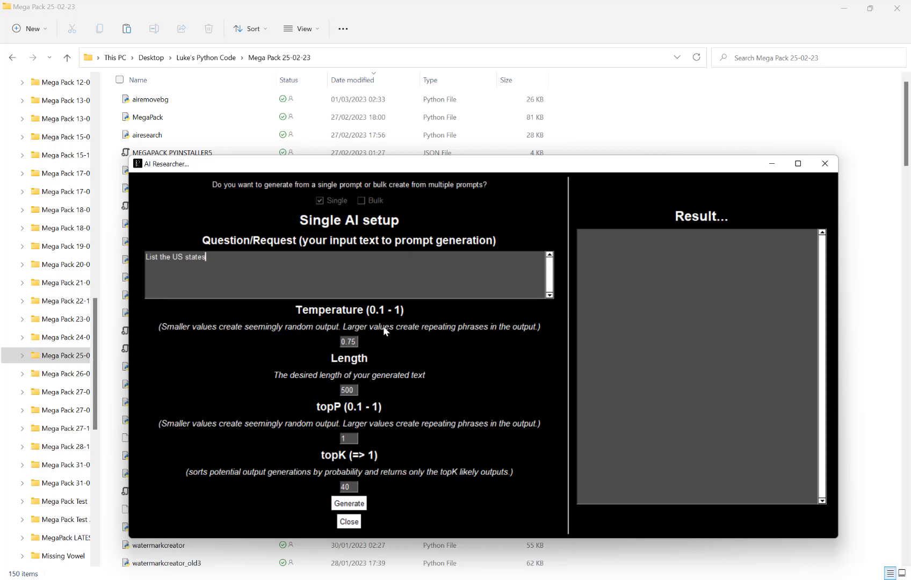
pyautogui.moveTo(388, 349)
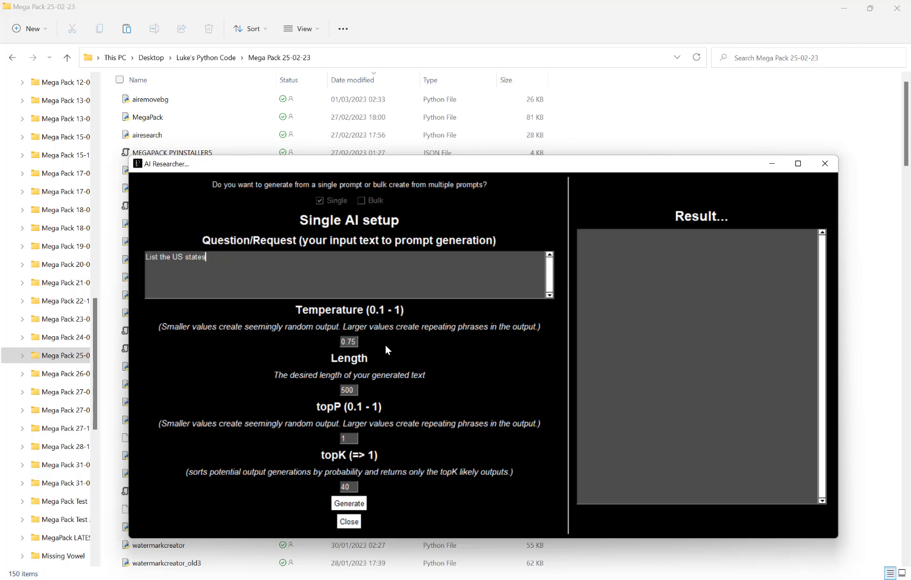
pyautogui.moveTo(394, 368)
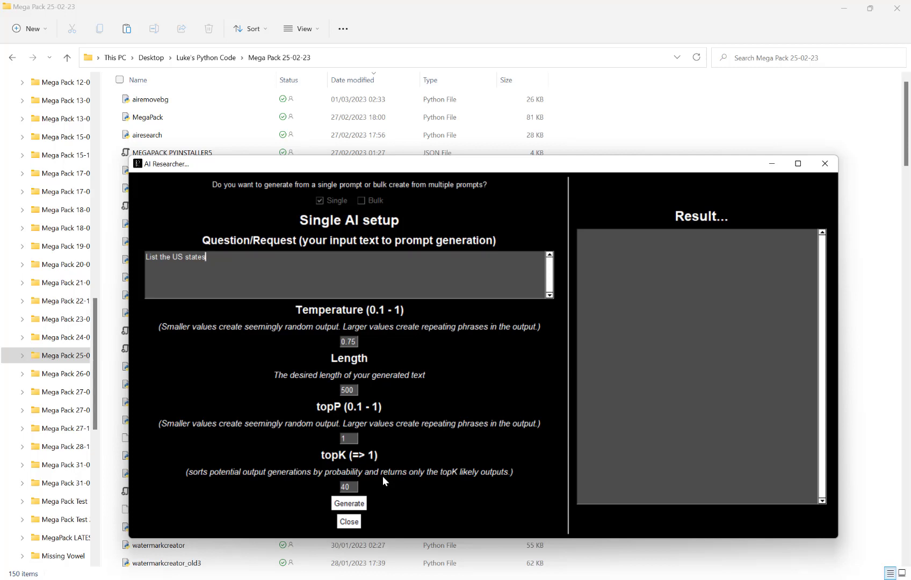
pyautogui.moveTo(169, 263)
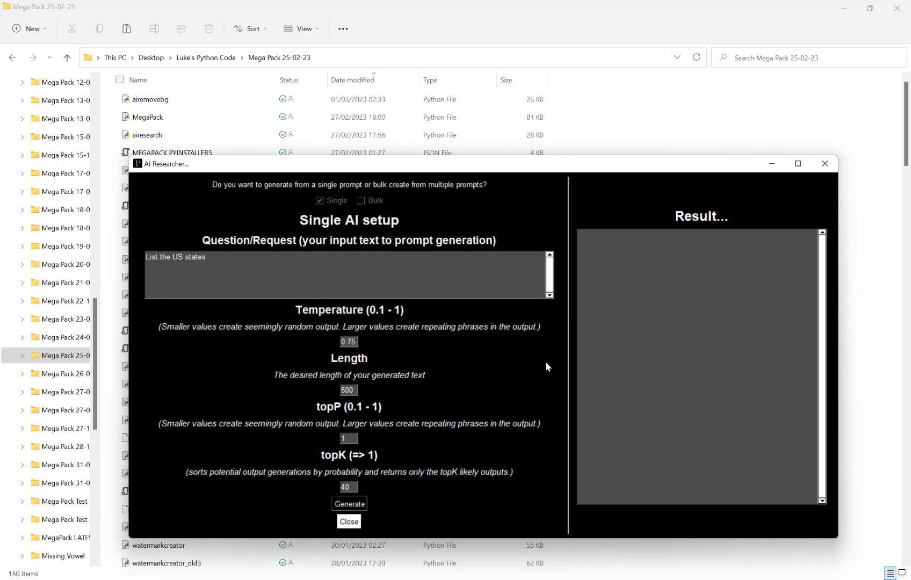
pyautogui.moveTo(472, 345)
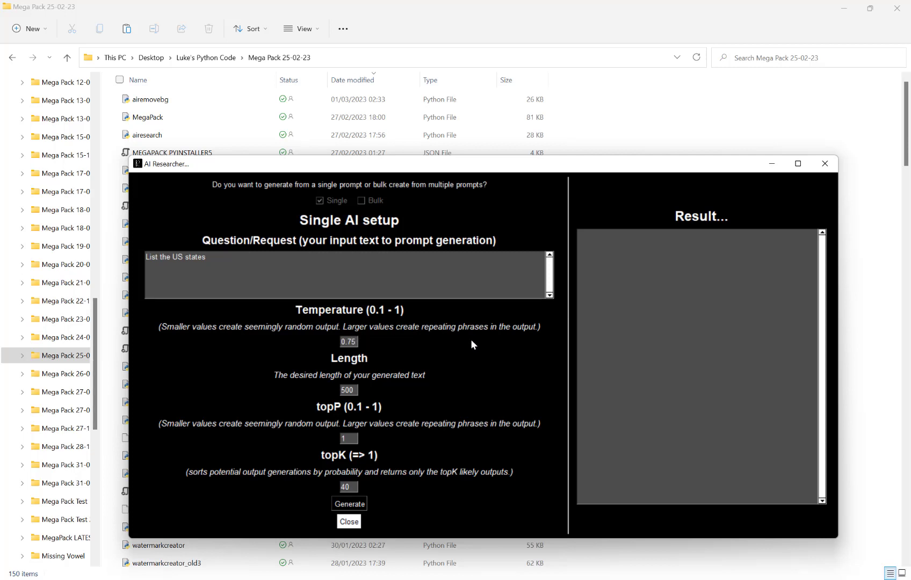
# Generate and scroll the US states list, then begin a new 'What t…' question
pyautogui.click(349, 504)
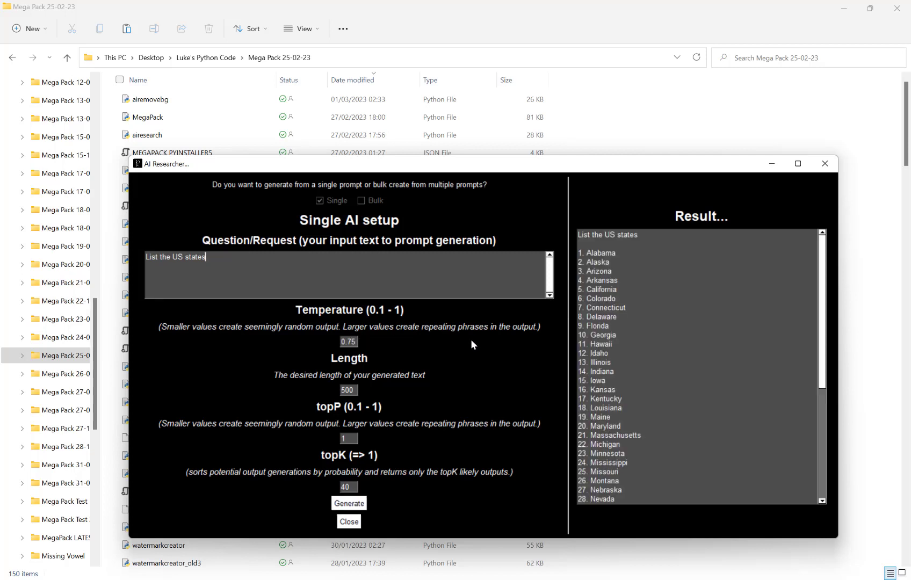
pyautogui.scroll(-3)
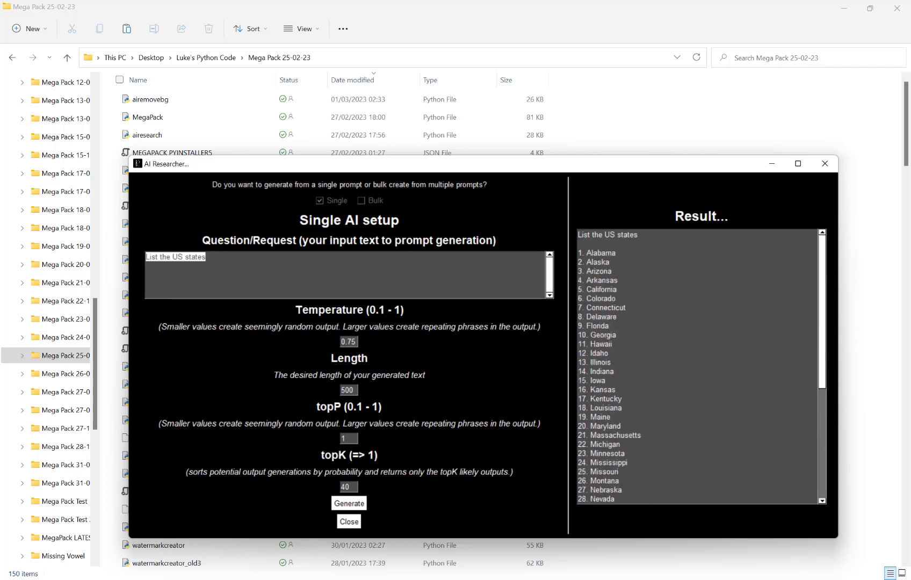
pyautogui.moveTo(138, 254)
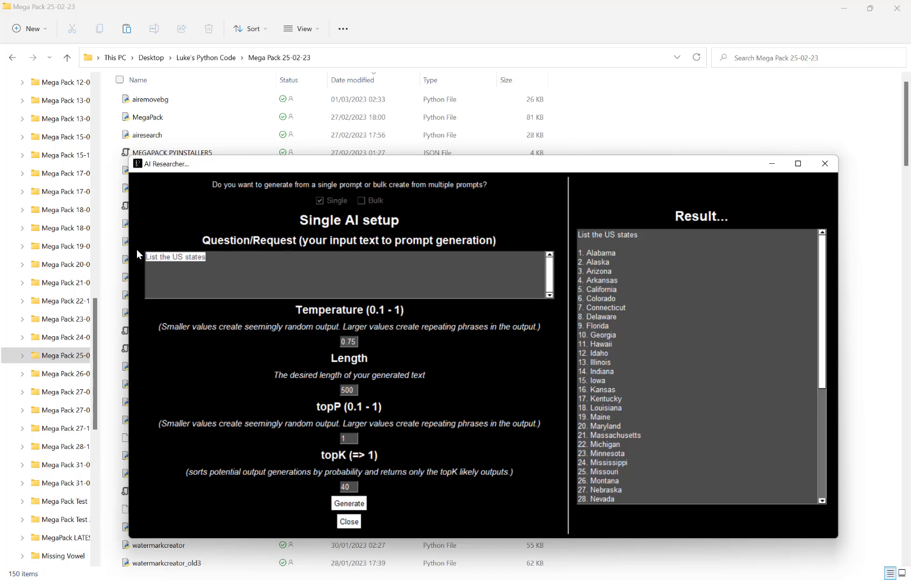
pyautogui.write('What t')
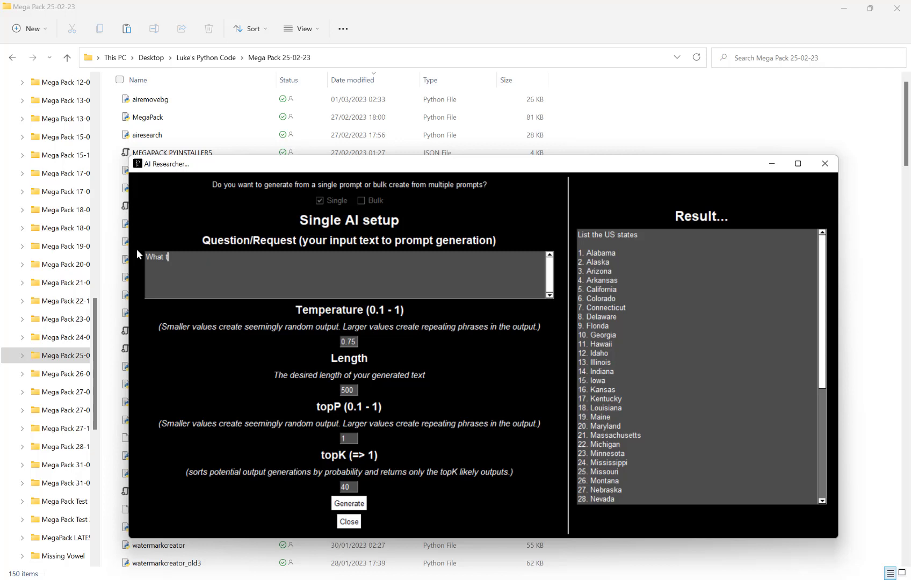
# Ask which positive affirmations suit people wanting more money, and generate the answer
pyautogui.write('ypes of pos')
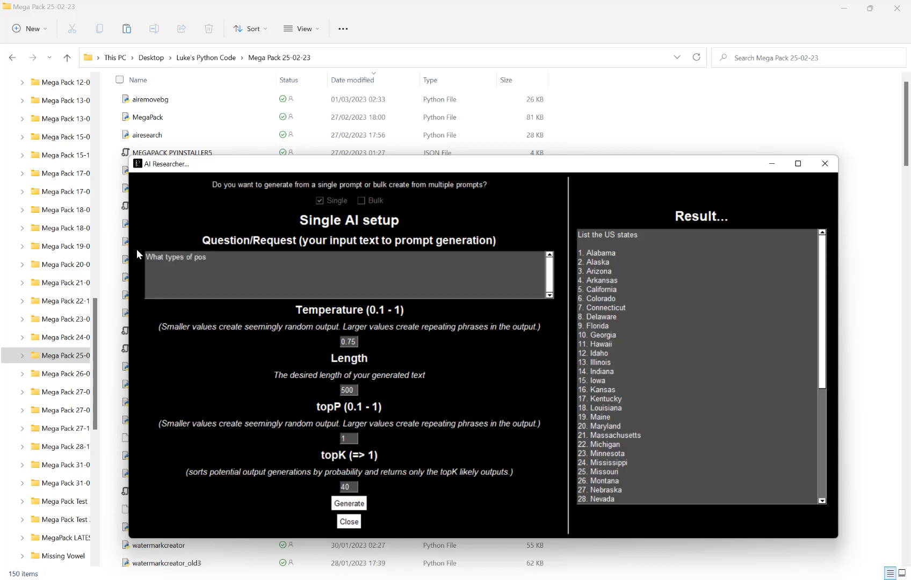
pyautogui.write('itive a')
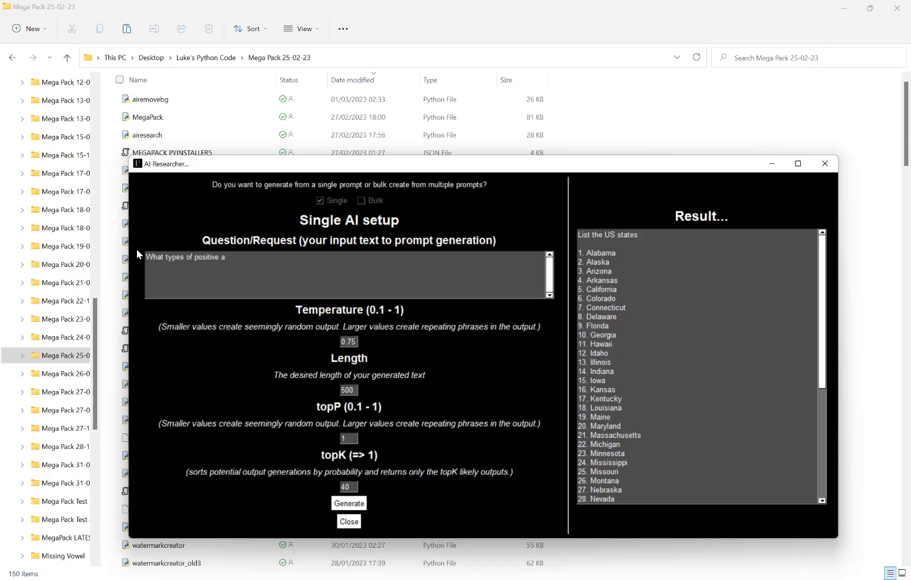
pyautogui.write('ffirmations wou')
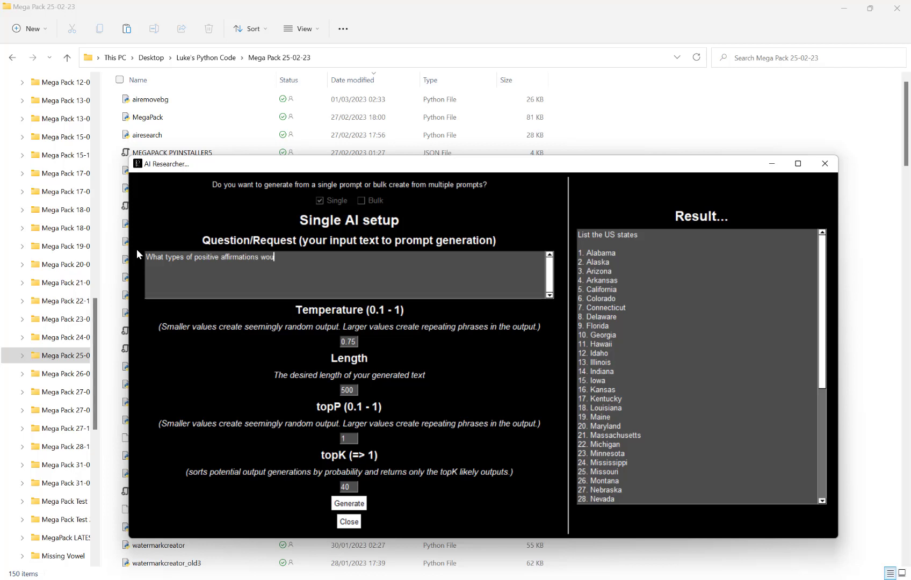
pyautogui.write('ld be approp')
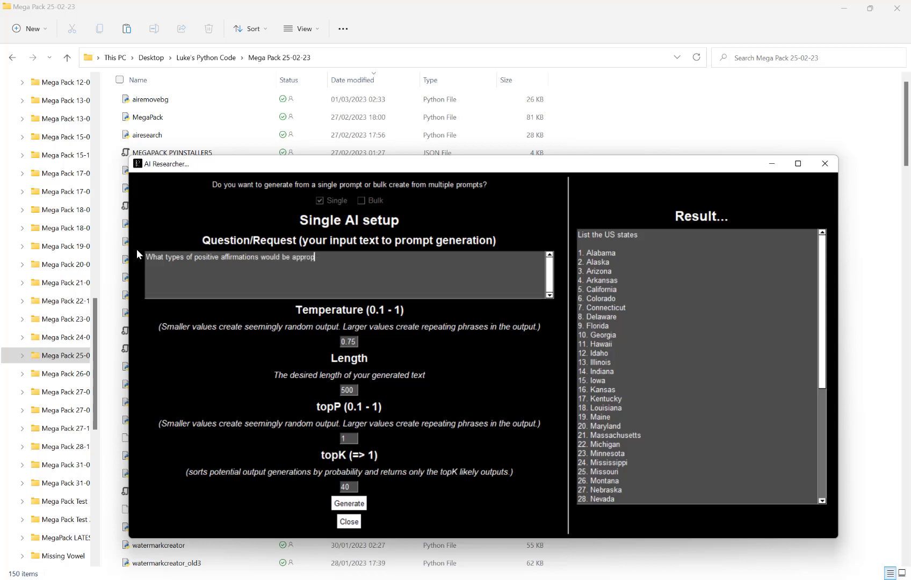
pyautogui.write('riate for people w')
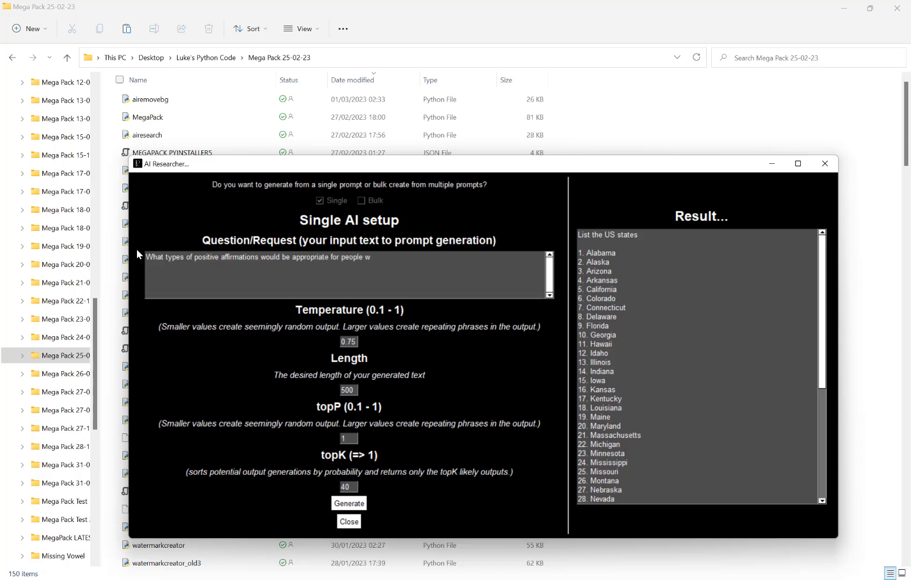
pyautogui.write('ho want to make more money?')
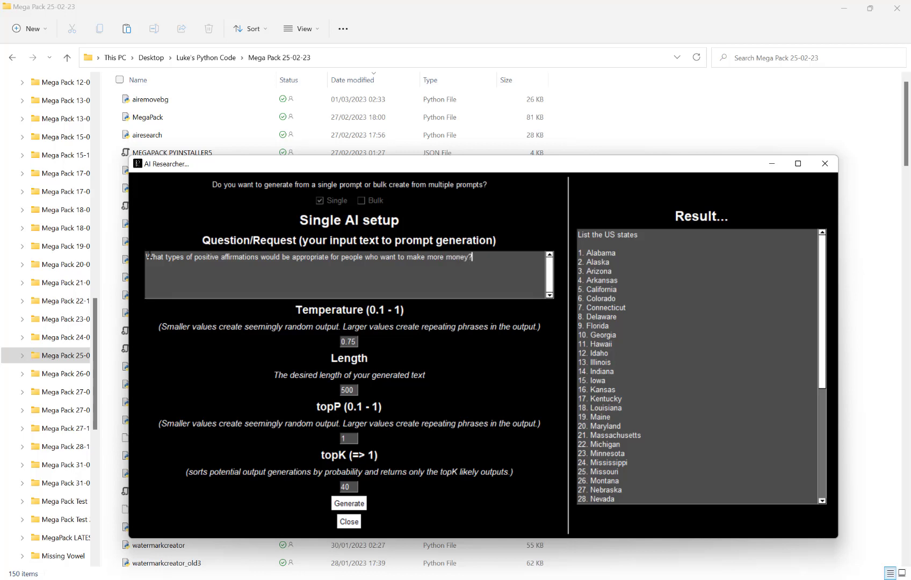
pyautogui.moveTo(413, 416)
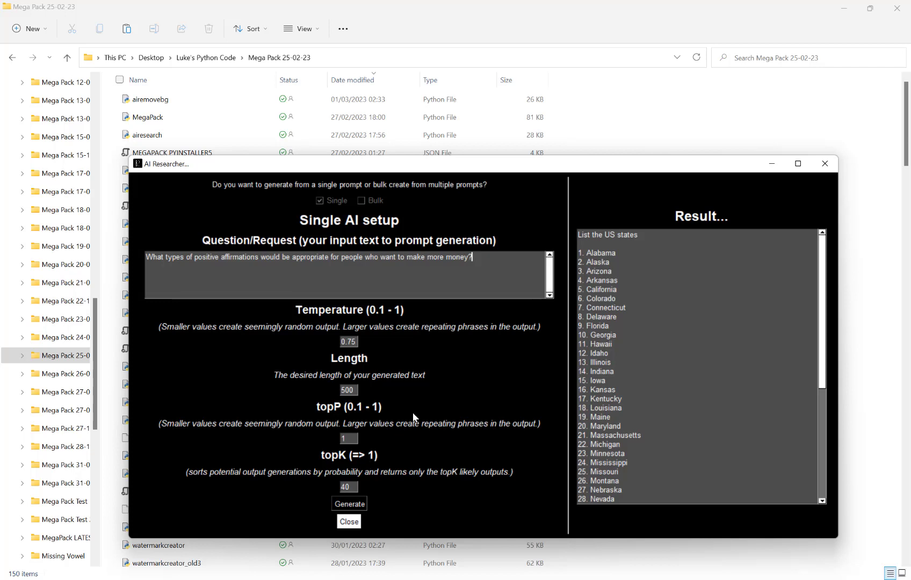
pyautogui.moveTo(412, 409)
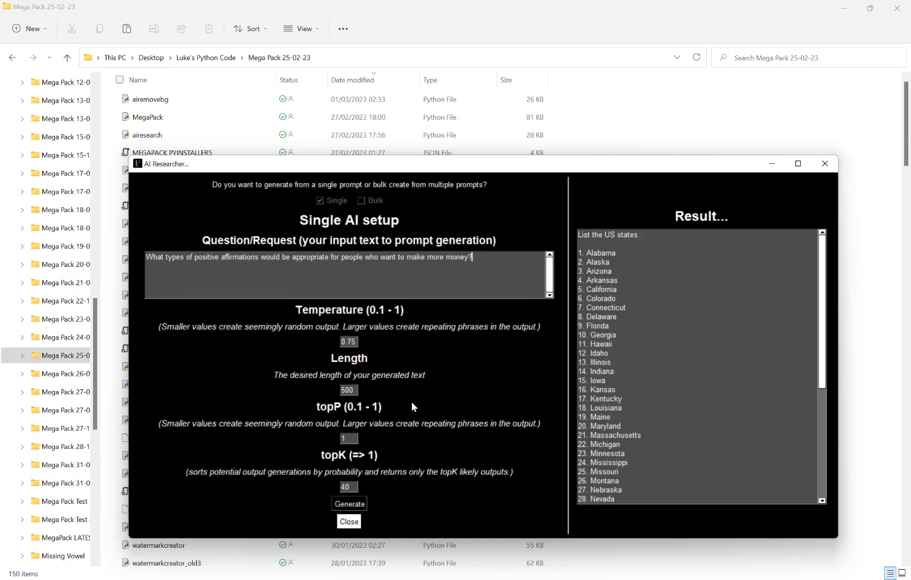
pyautogui.click(349, 503)
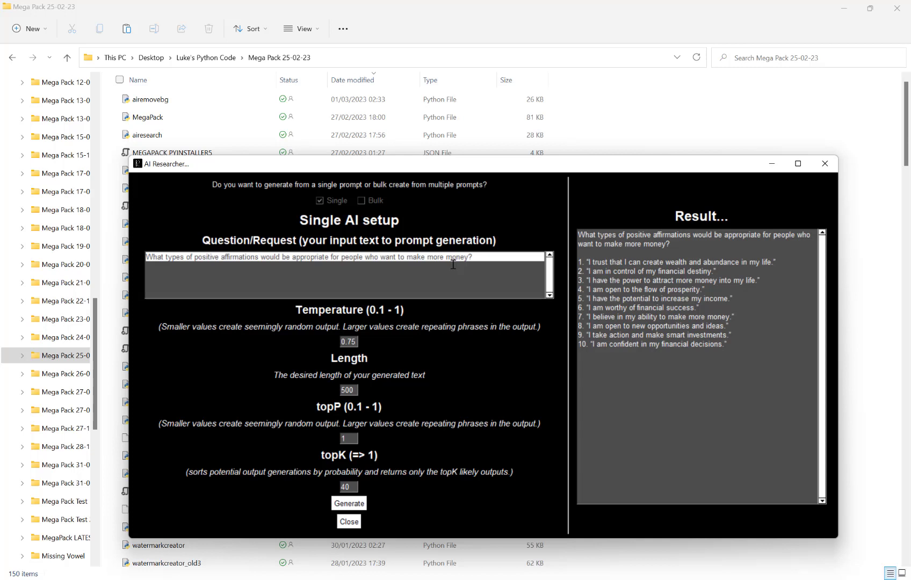
# Clear the money-affirmations question from the request box
pyautogui.click(349, 256)
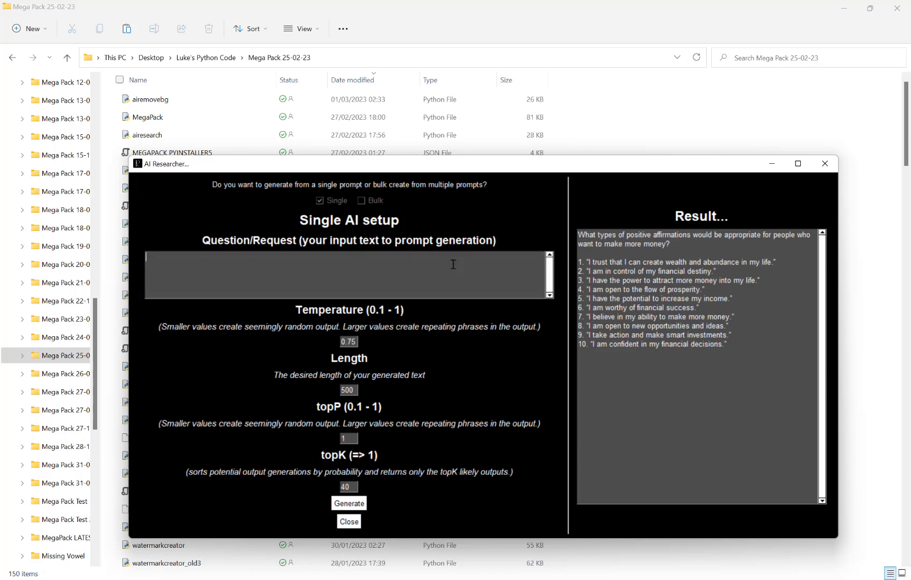
# Ask what facts beer lovers would find interesting, and generate the answer
pyautogui.write('What are some')
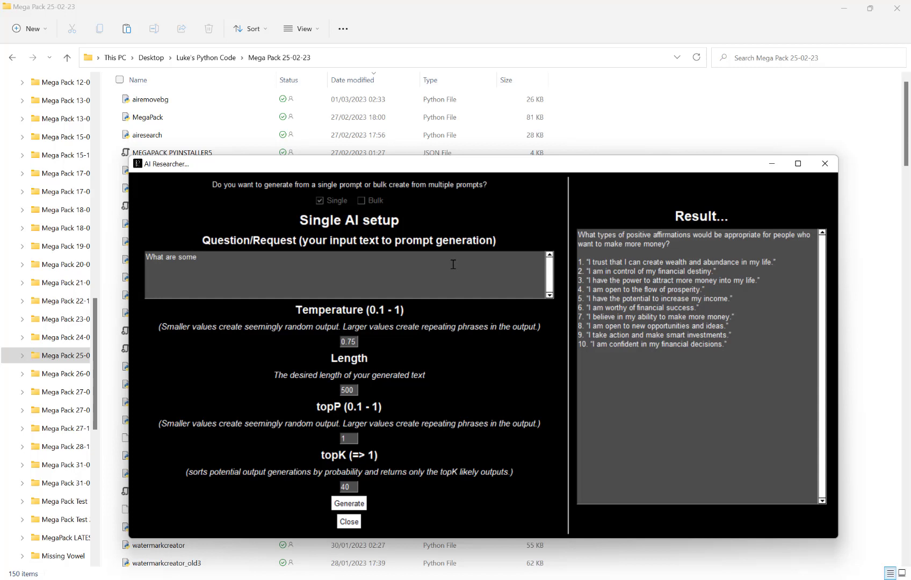
pyautogui.write('facts beer lovers would find interesting?')
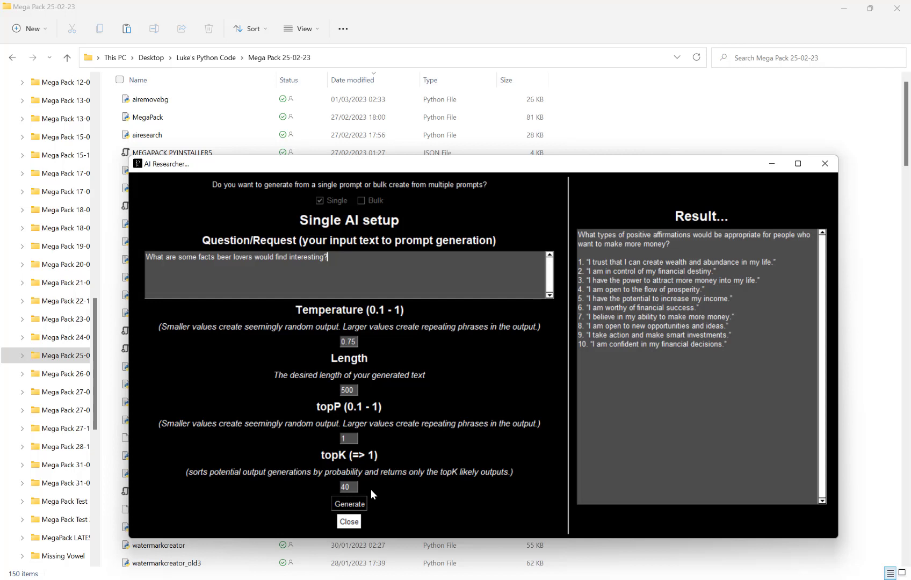
pyautogui.moveTo(371, 490)
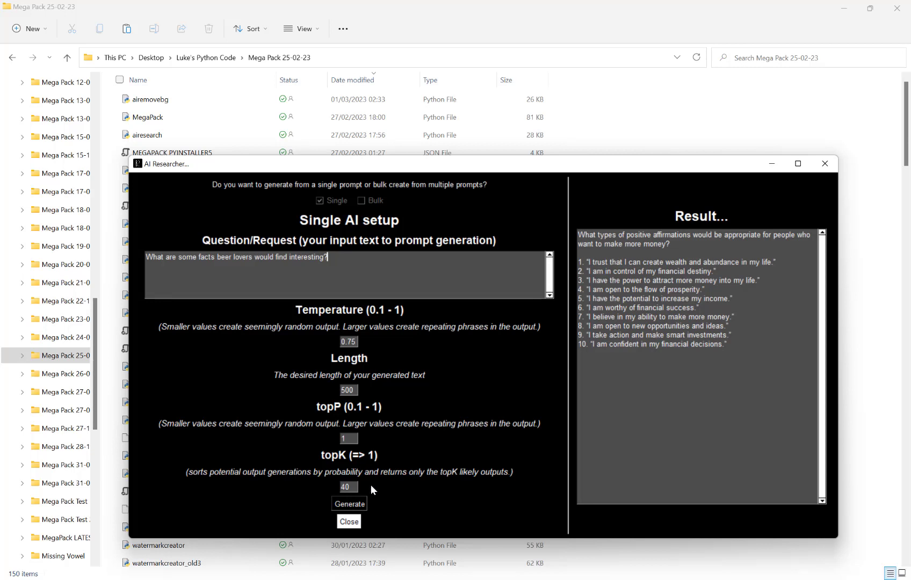
pyautogui.moveTo(539, 361)
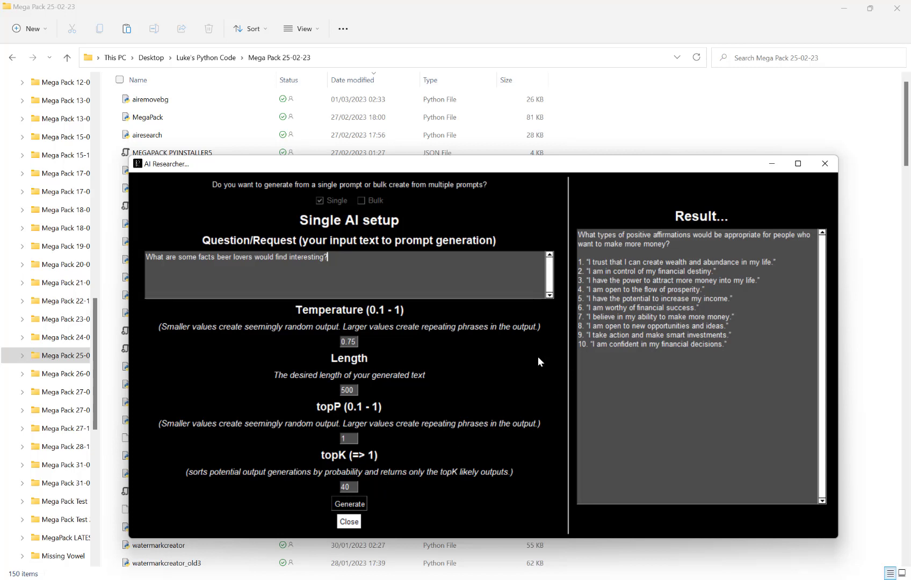
pyautogui.click(348, 503)
pyautogui.write('What are some other')
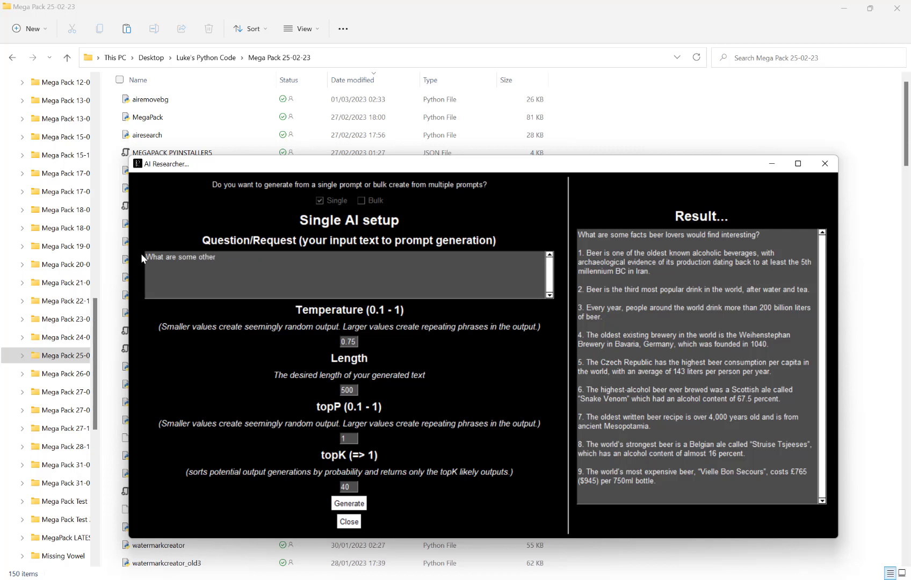
# Ask what other niches or interests vegans would like, fixing a typo, then generate
pyautogui.write('niches or interests that people who en')
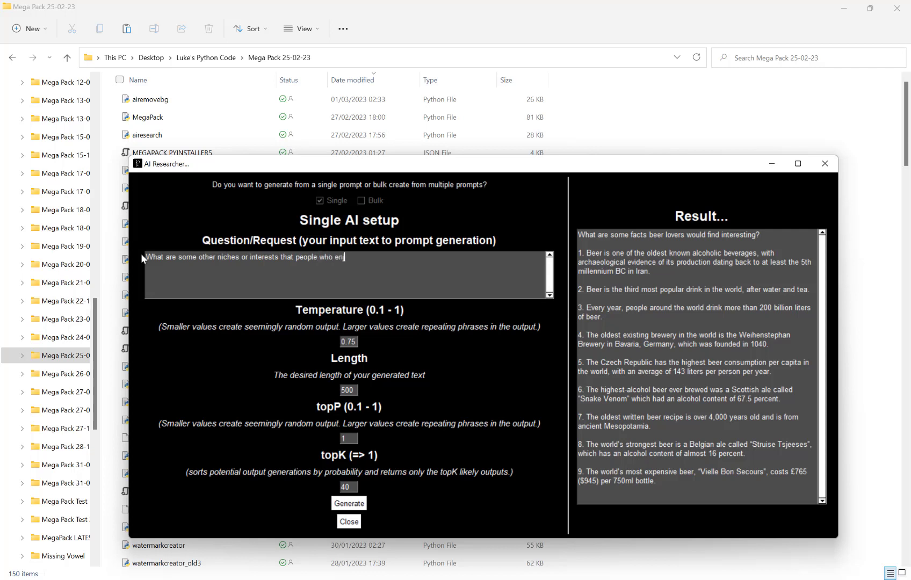
pyautogui.write('oy vega')
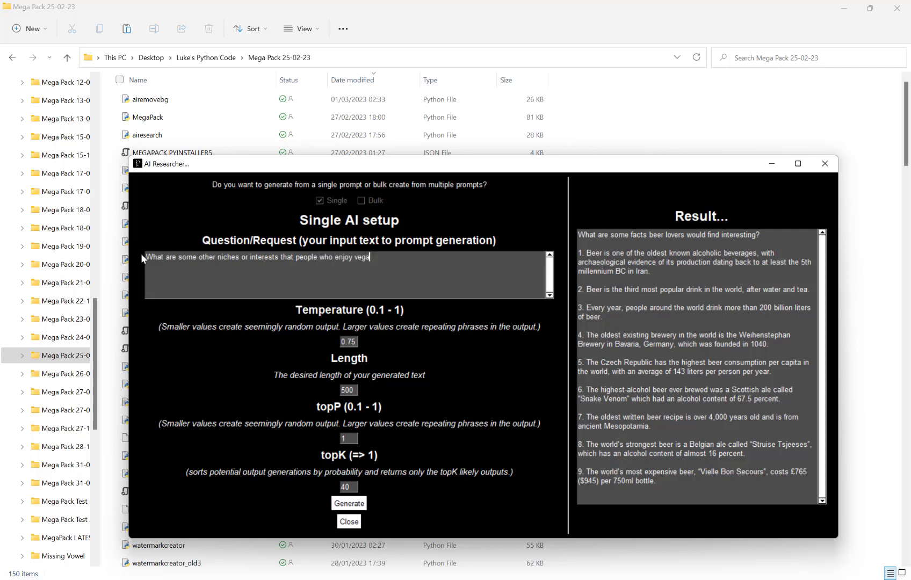
pyautogui.write('nism  wouls')
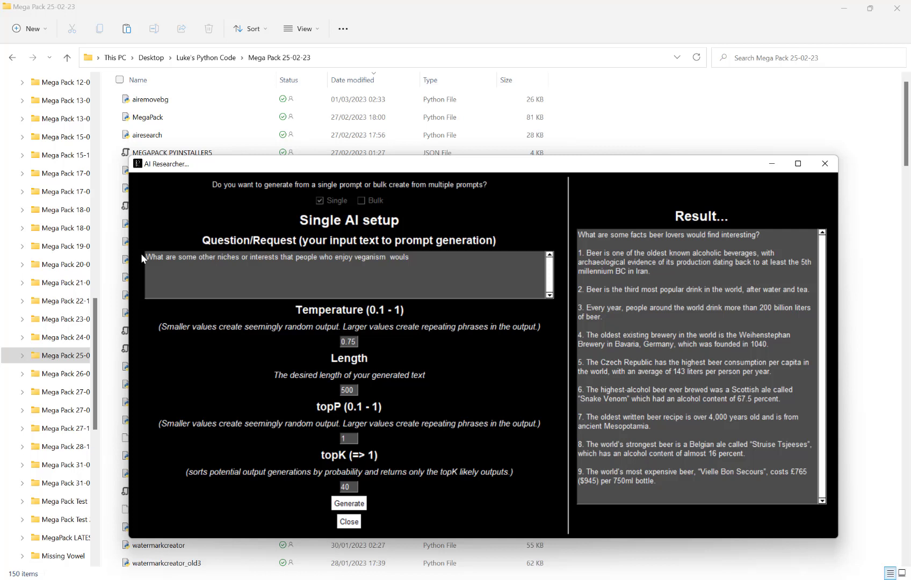
pyautogui.press('Backspace')
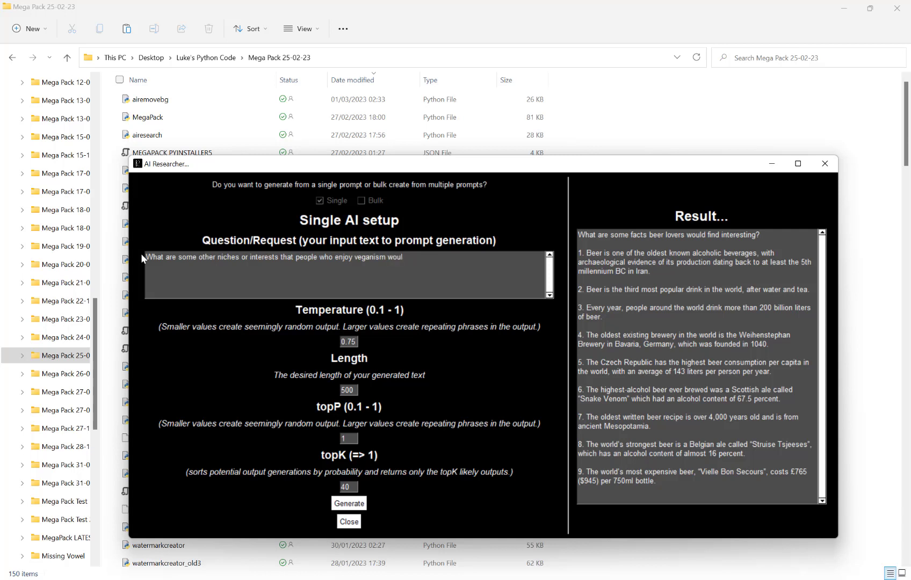
pyautogui.write('d also lik')
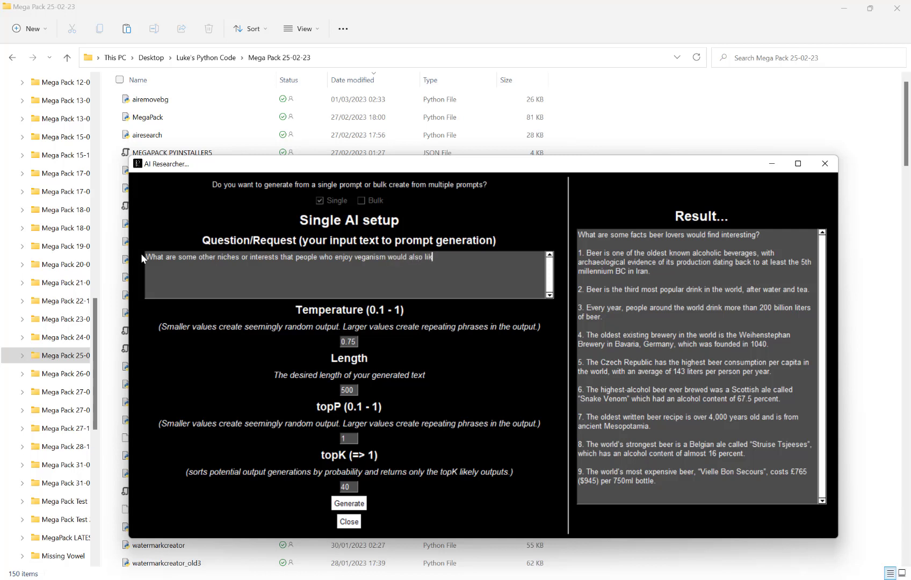
pyautogui.write('e?')
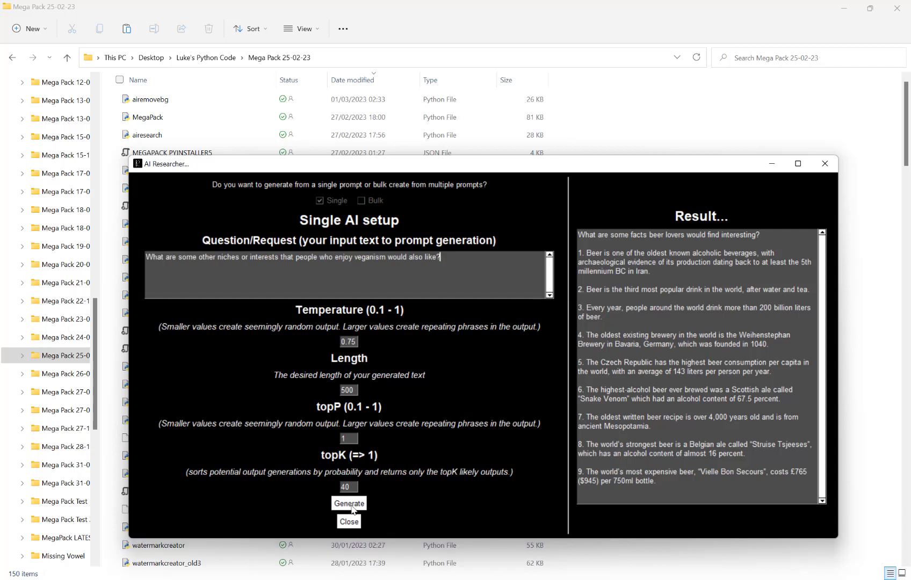
pyautogui.moveTo(497, 433)
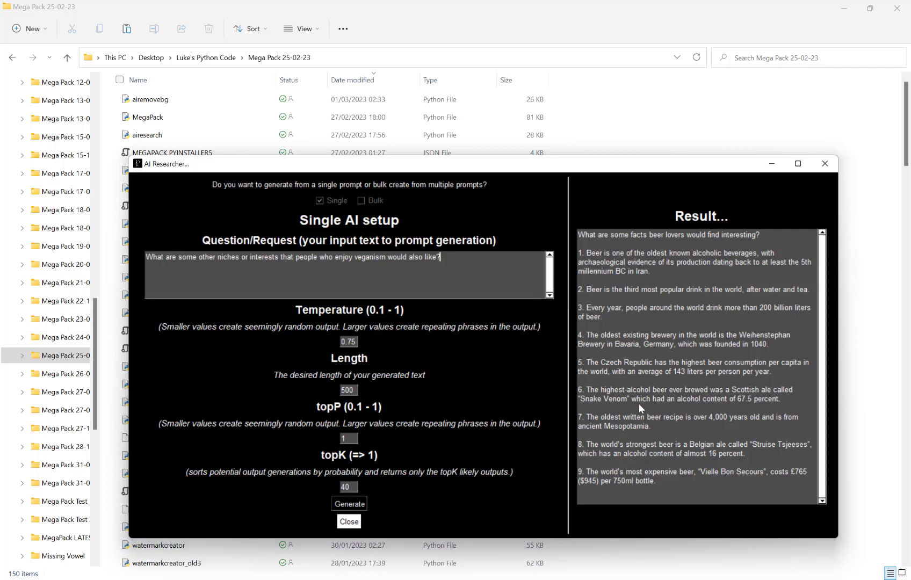
pyautogui.click(350, 503)
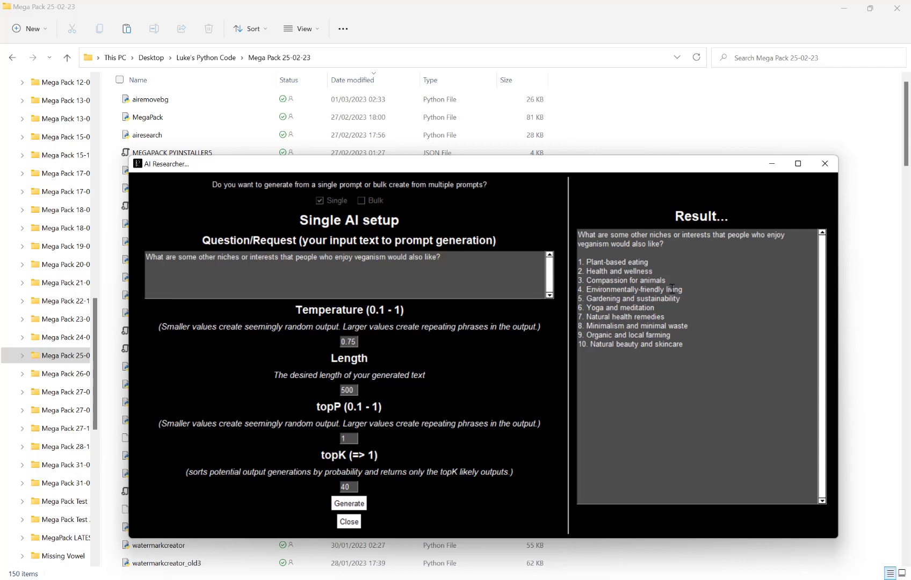
# Review the ten vegan niches, from plant-based eating to natural beauty and skincare
pyautogui.click(440, 257)
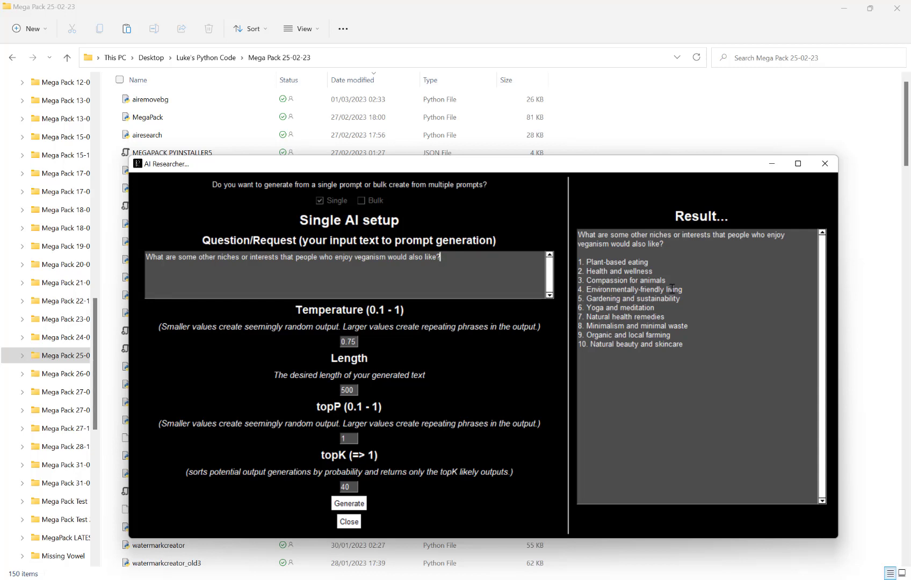